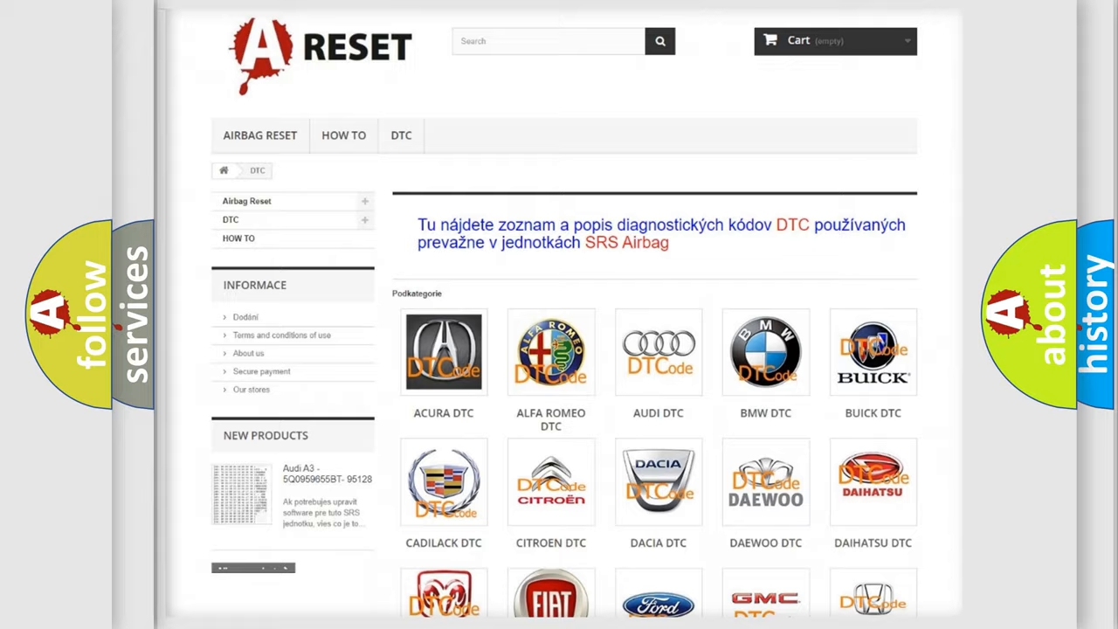
Open the GMC DTC tile and scroll through its airbag codes from B0002 onward.
scroll("down", 3)
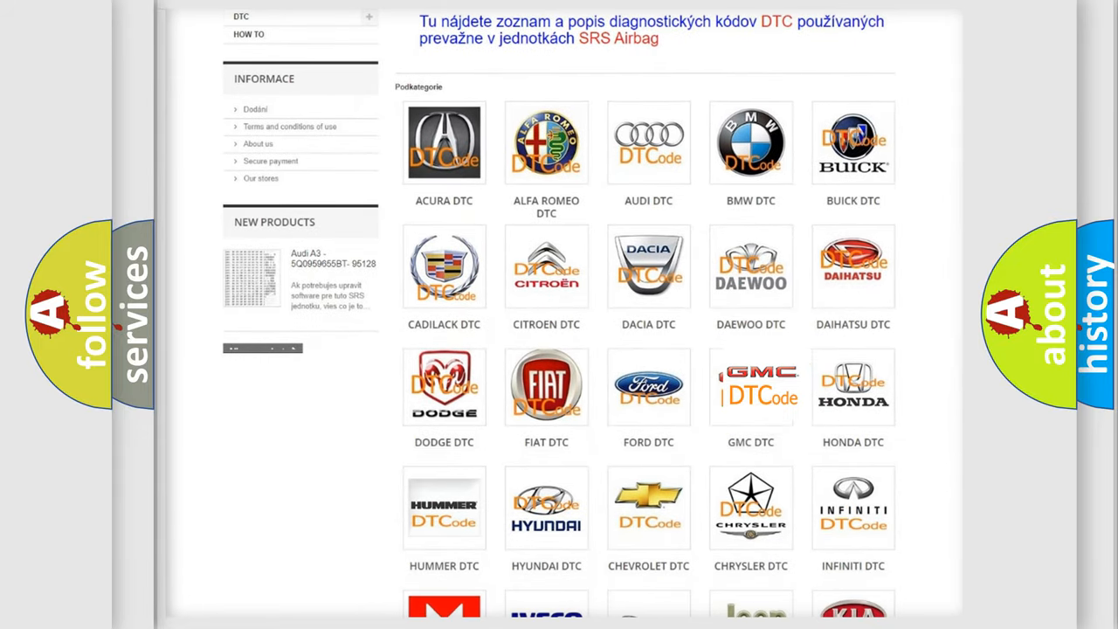
left_click(749, 385)
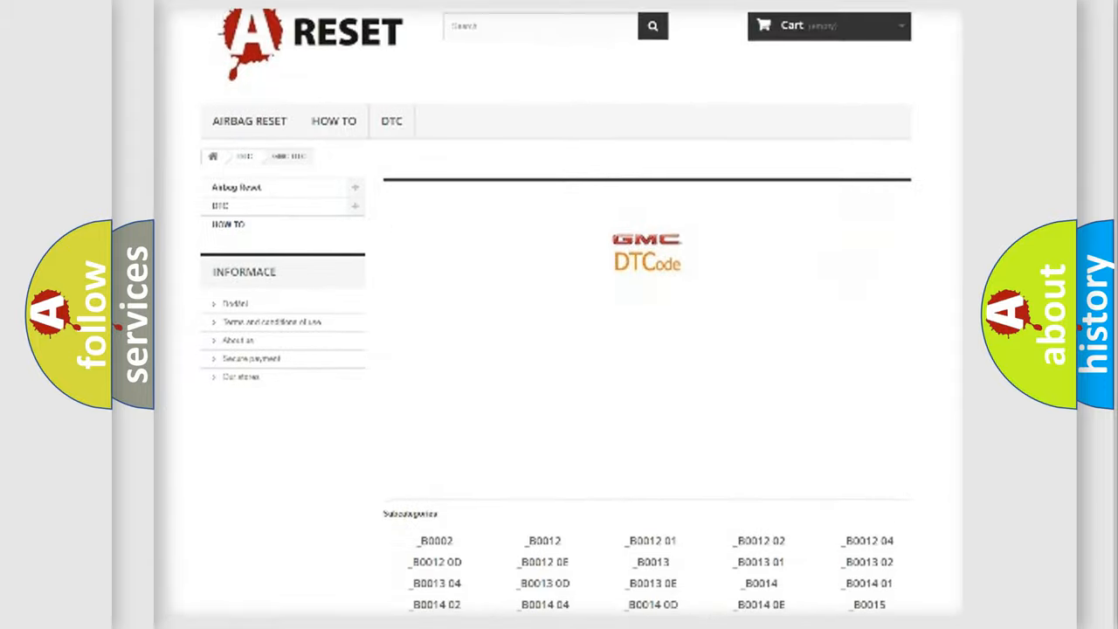
scroll("down", 3)
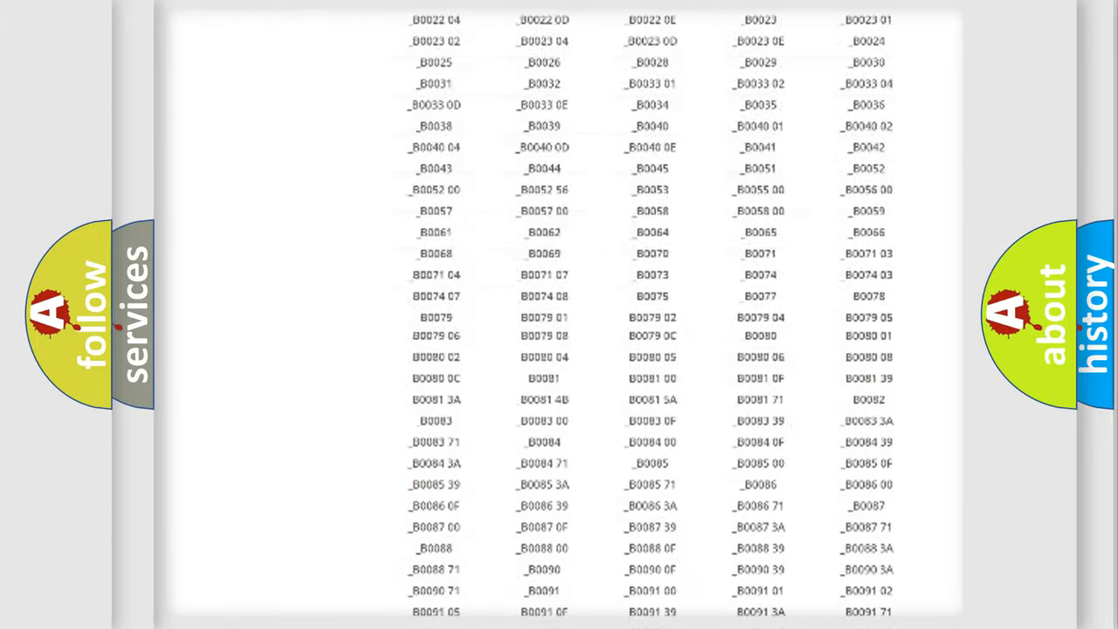